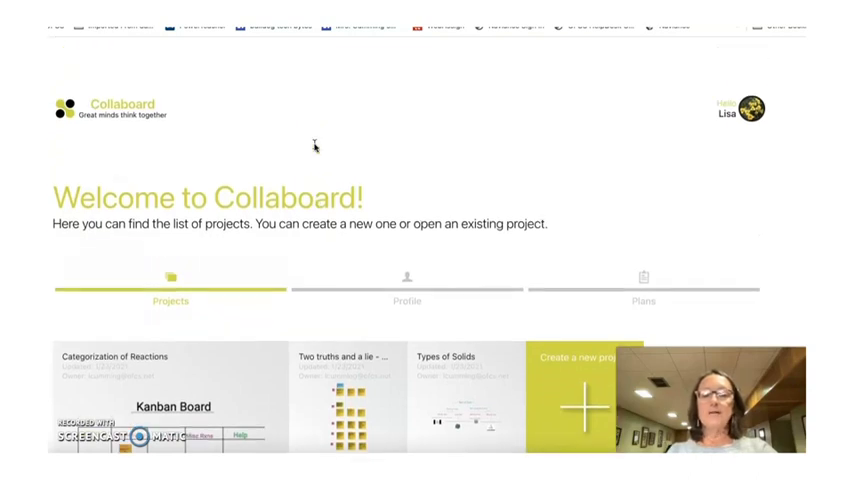
{"action": "mouse_move", "coordinate": [398, 165]}
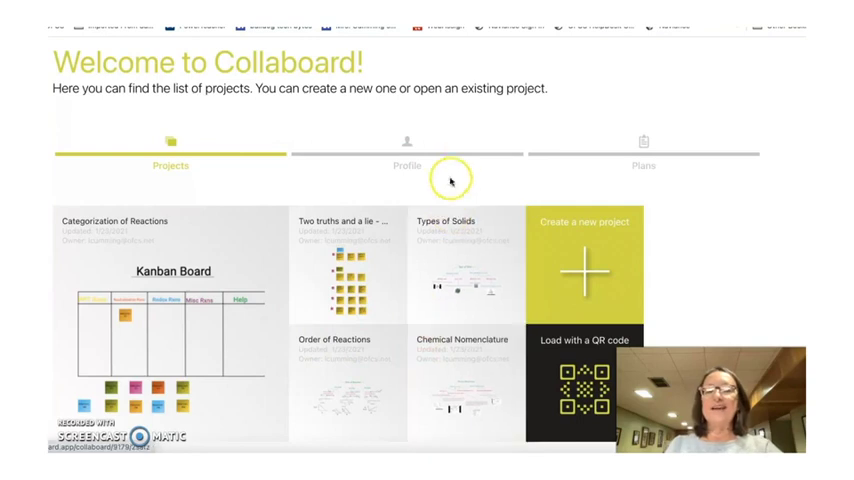
Start a new Collaboard project and choose to build it from a template
{"action": "scroll", "scroll_direction": "down", "scroll_amount": 3}
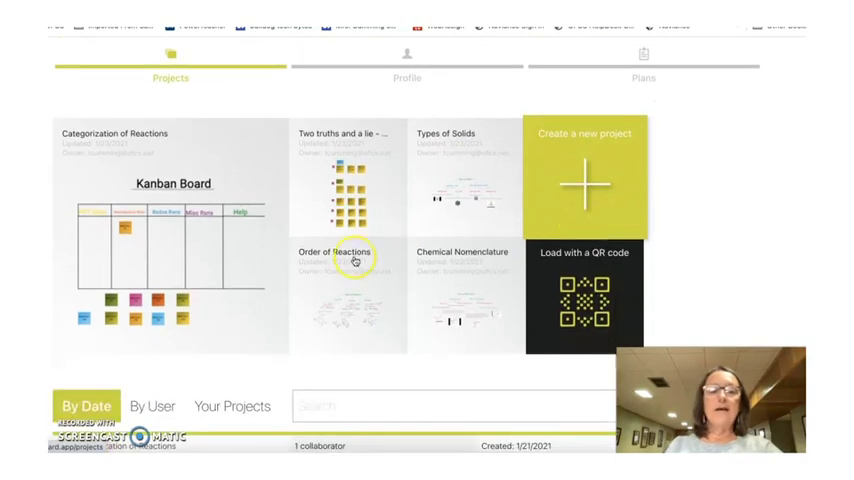
{"action": "scroll", "scroll_direction": "down", "scroll_amount": 3}
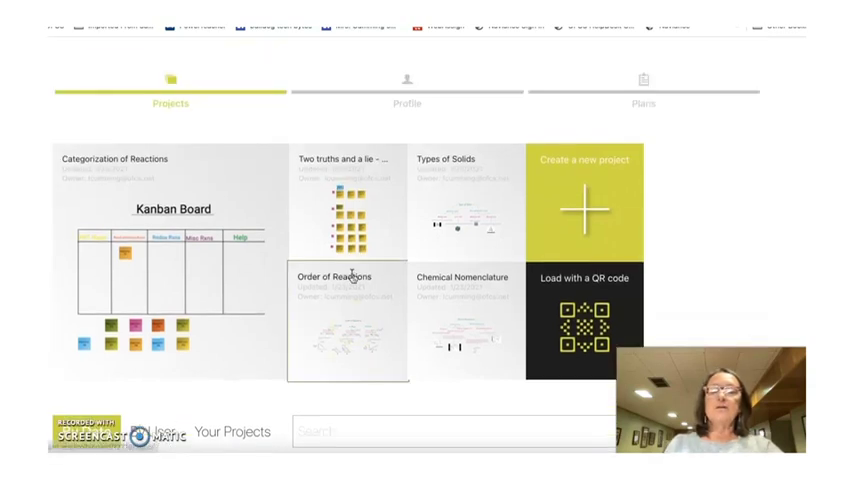
{"action": "scroll", "scroll_direction": "down", "scroll_amount": 3}
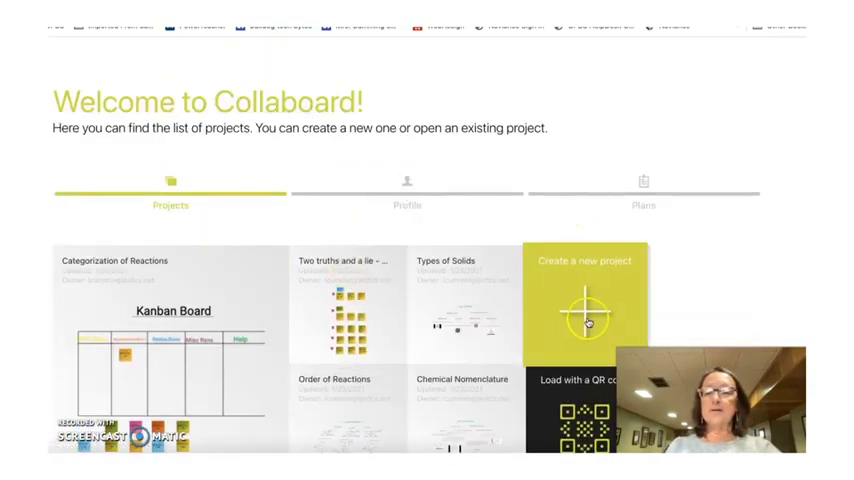
{"action": "left_click", "coordinate": [585, 300]}
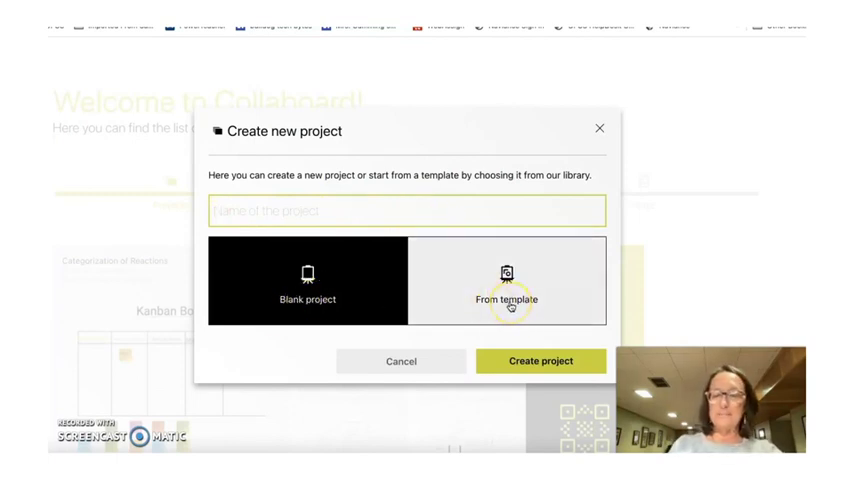
{"action": "left_click", "coordinate": [506, 282]}
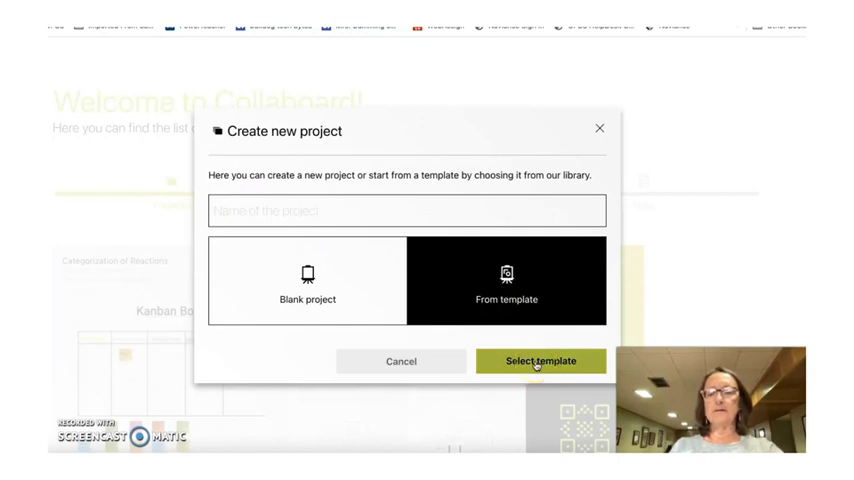
Browse the Strategy templates, such as SWOT Analysis and Kanban Board, in the template library
{"action": "left_click", "coordinate": [540, 361]}
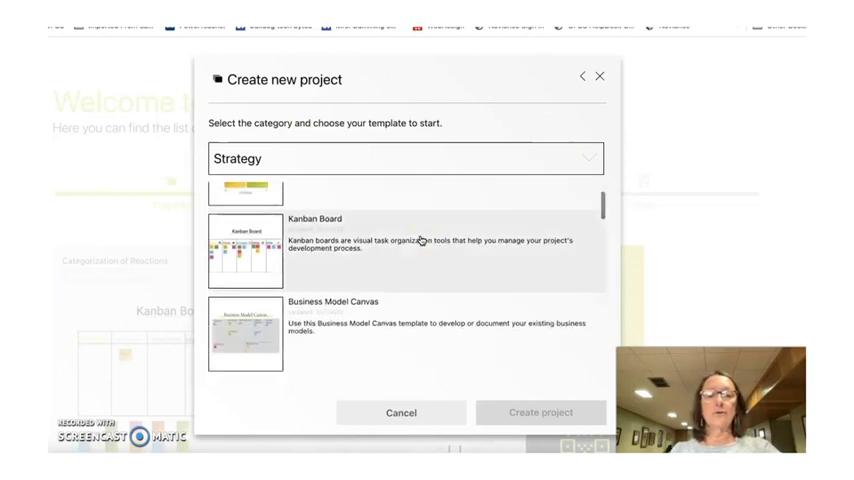
{"action": "scroll", "scroll_direction": "down", "scroll_amount": 3}
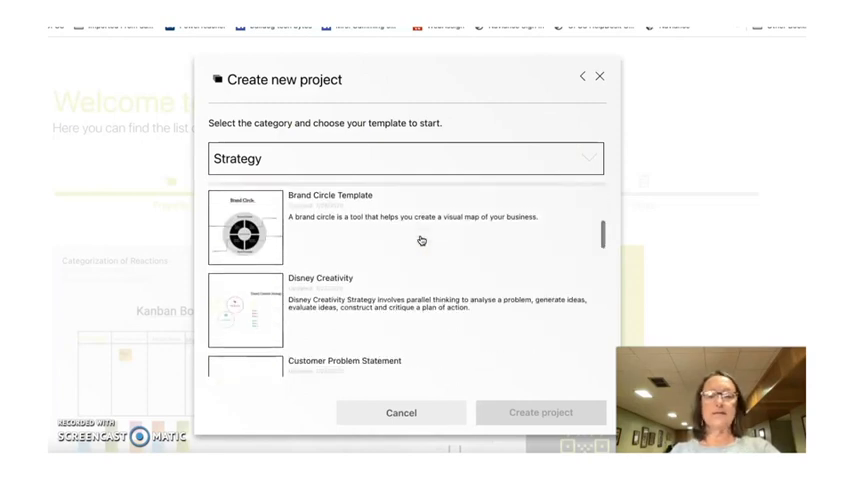
{"action": "scroll", "scroll_direction": "down", "scroll_amount": 3}
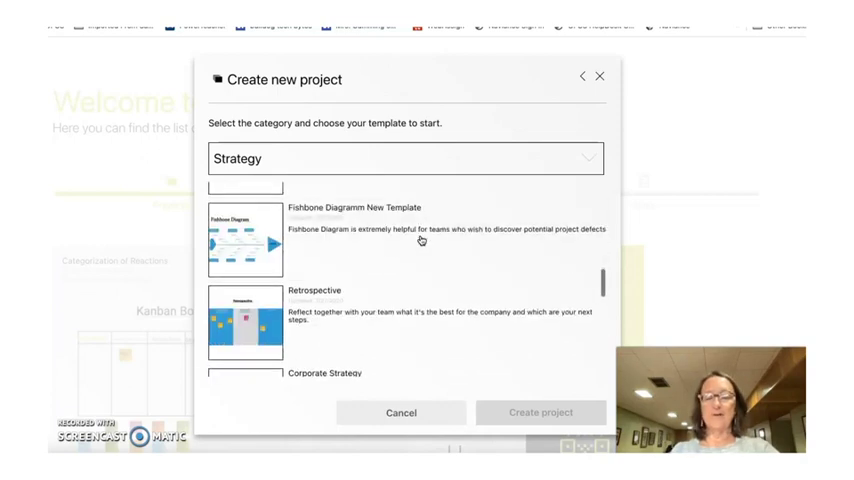
{"action": "scroll", "scroll_direction": "down", "scroll_amount": 3}
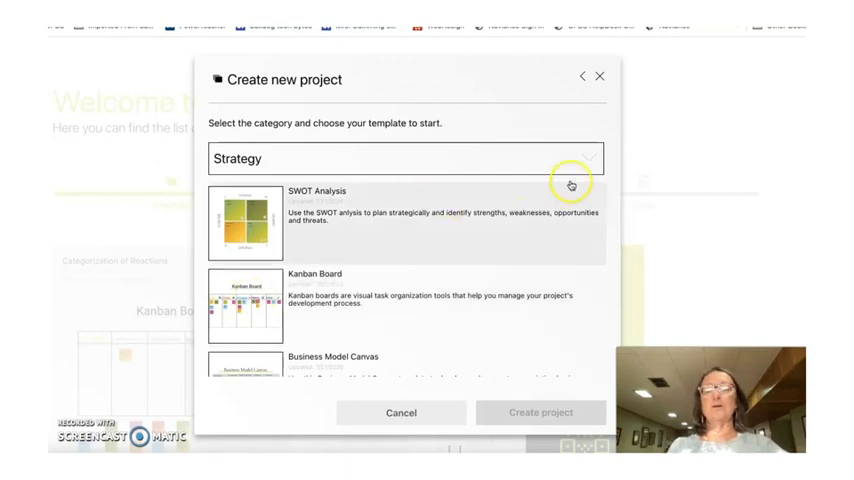
{"action": "left_click", "coordinate": [405, 158]}
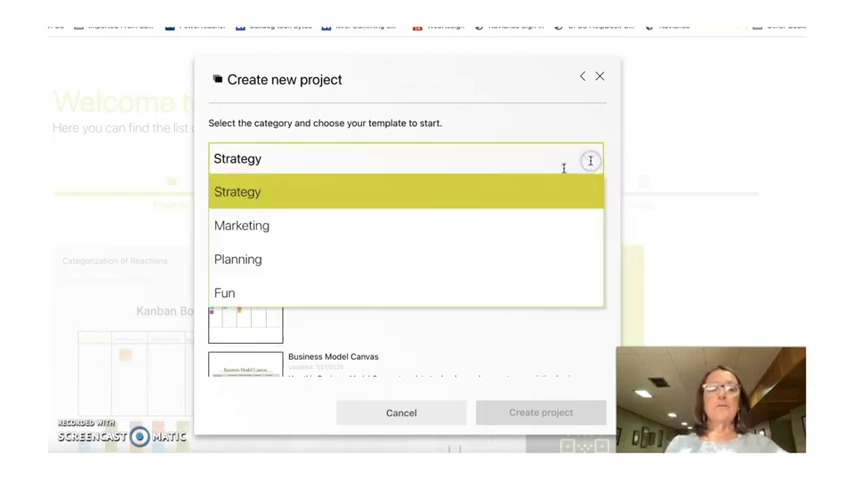
Switch to the Marketing category and scroll through templates like Persona and Product Launch
{"action": "left_click", "coordinate": [242, 225]}
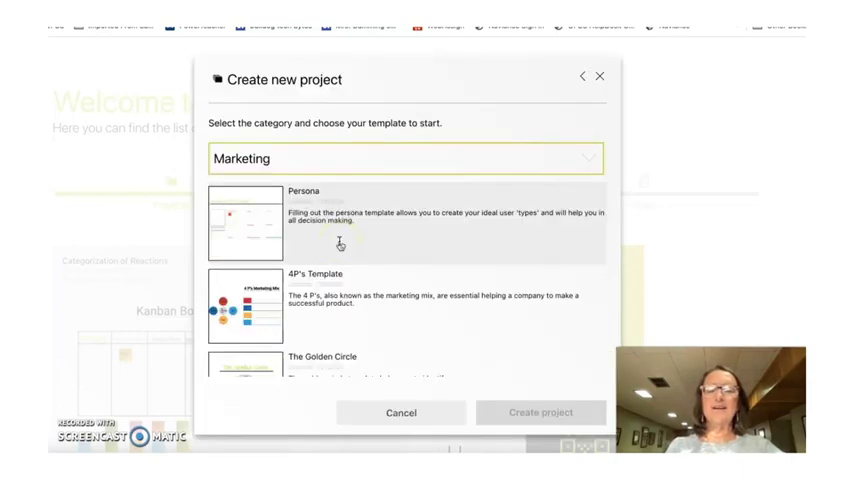
{"action": "scroll", "scroll_direction": "down", "scroll_amount": 3}
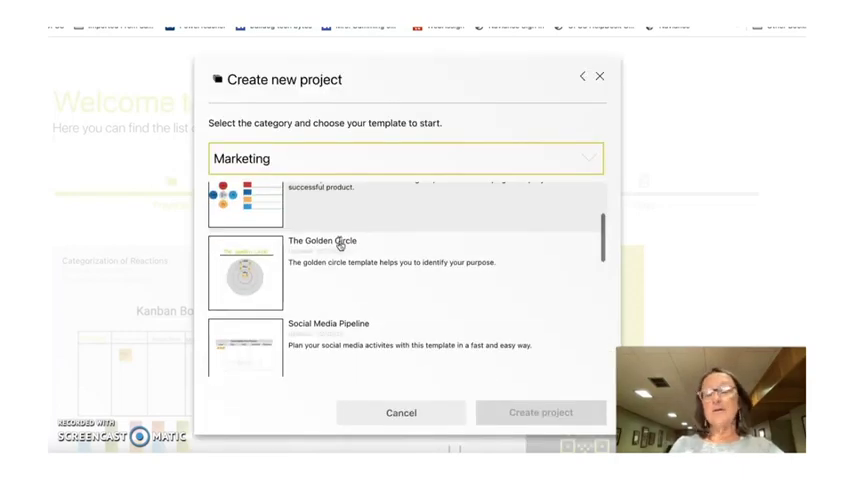
{"action": "scroll", "scroll_direction": "down", "scroll_amount": 3}
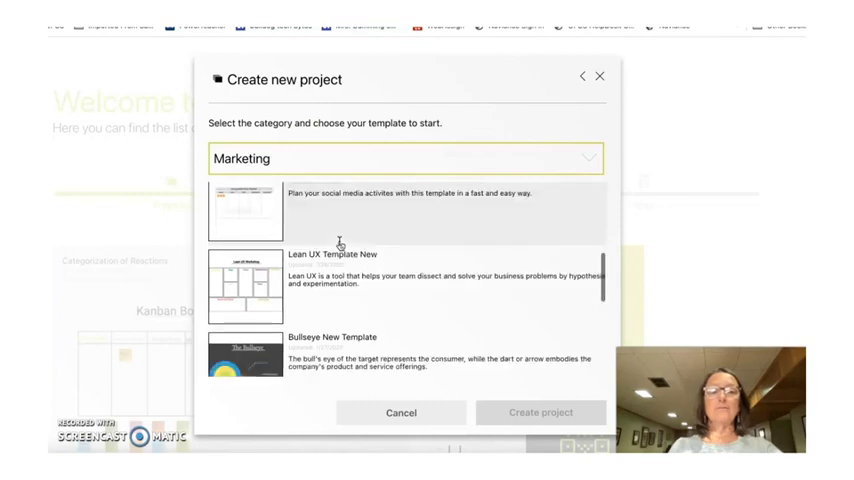
{"action": "scroll", "scroll_direction": "down", "scroll_amount": 3}
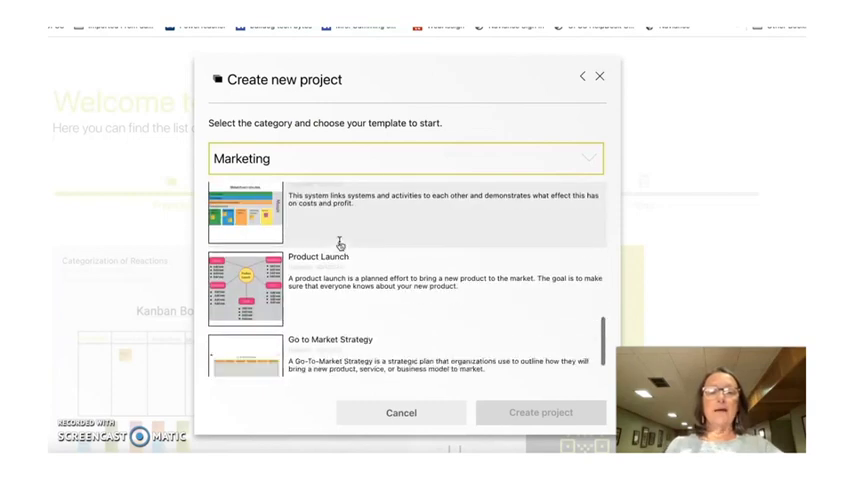
{"action": "scroll", "scroll_direction": "down", "scroll_amount": 3}
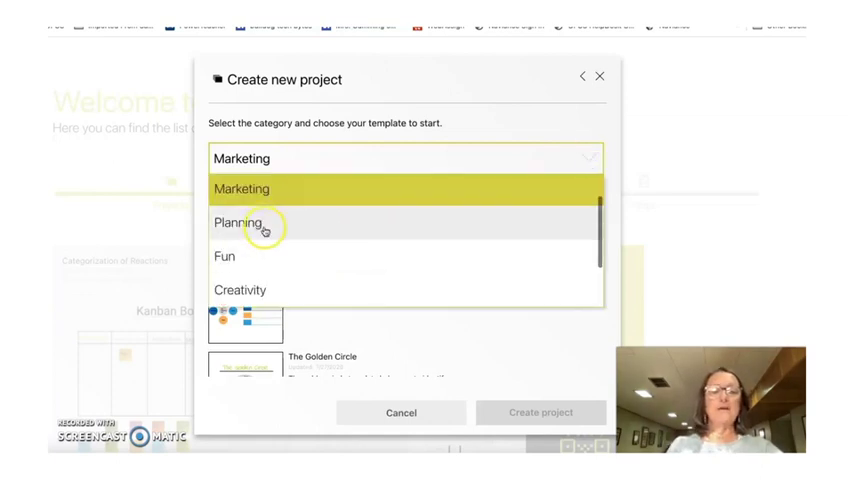
{"action": "left_click", "coordinate": [239, 222]}
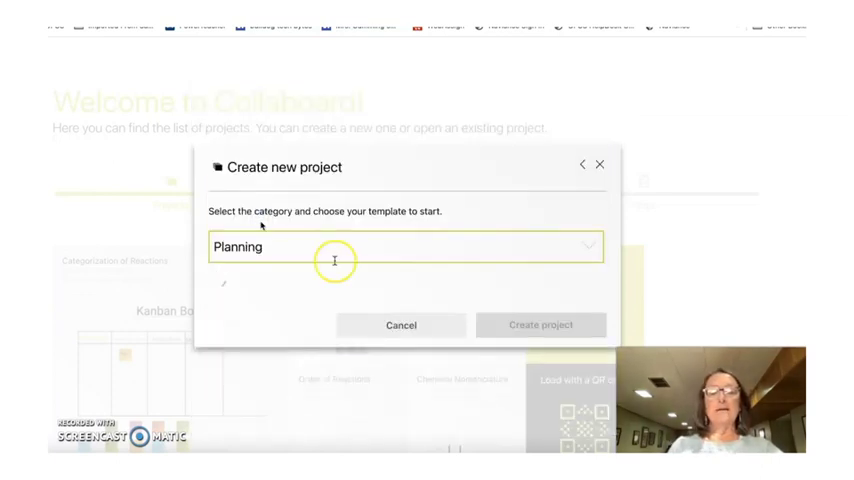
{"action": "left_click", "coordinate": [404, 247]}
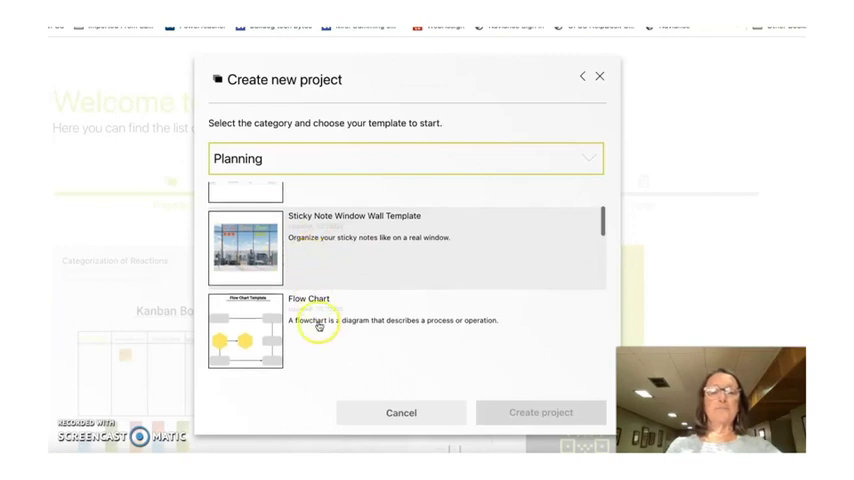
{"action": "scroll", "scroll_direction": "down", "scroll_amount": 3}
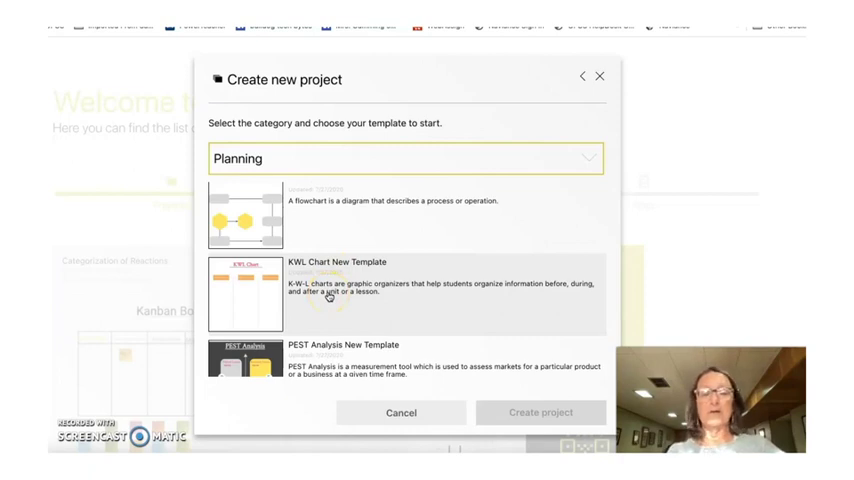
{"action": "scroll", "scroll_direction": "down", "scroll_amount": 3}
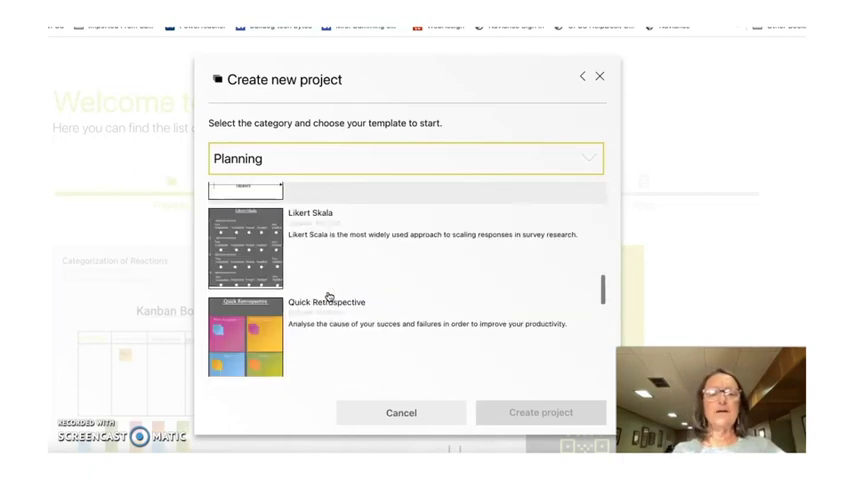
{"action": "scroll", "scroll_direction": "down", "scroll_amount": 3}
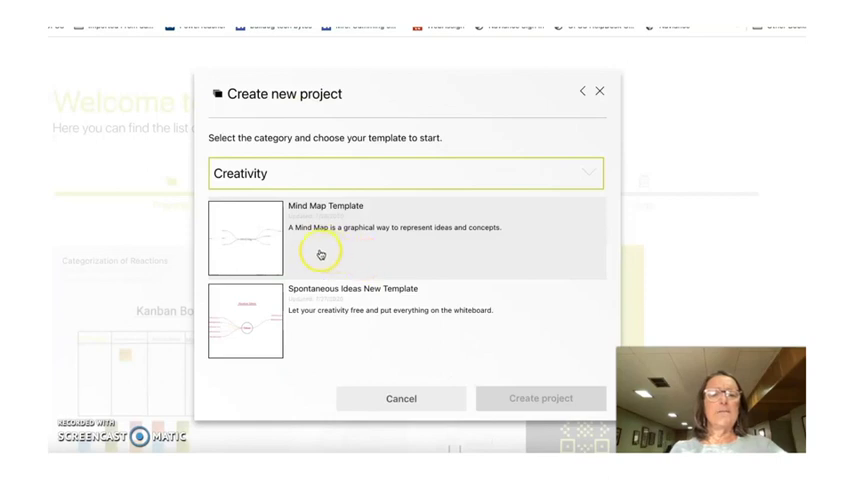
{"action": "mouse_move", "coordinate": [264, 238]}
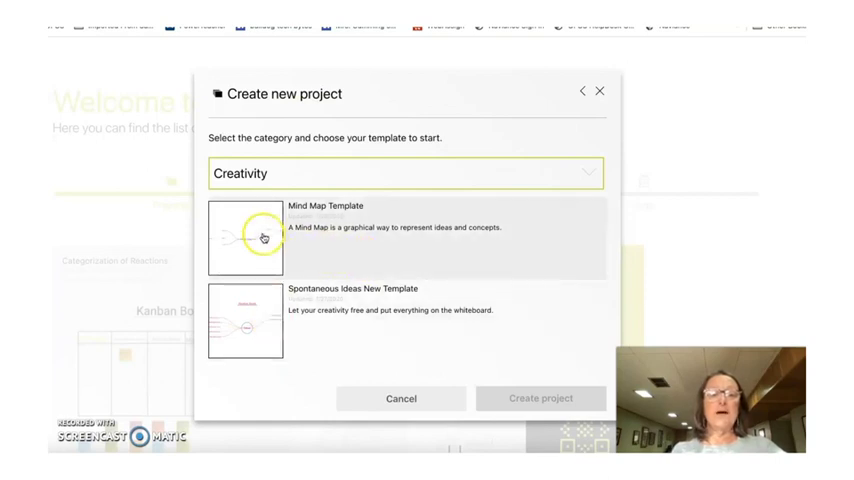
{"action": "mouse_move", "coordinate": [338, 251]}
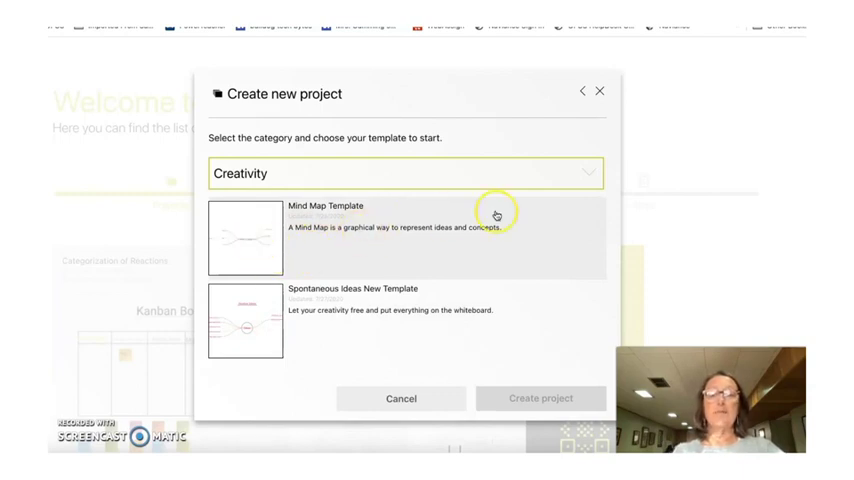
Reopen the template category list over the Creativity templates
{"action": "left_click", "coordinate": [405, 173]}
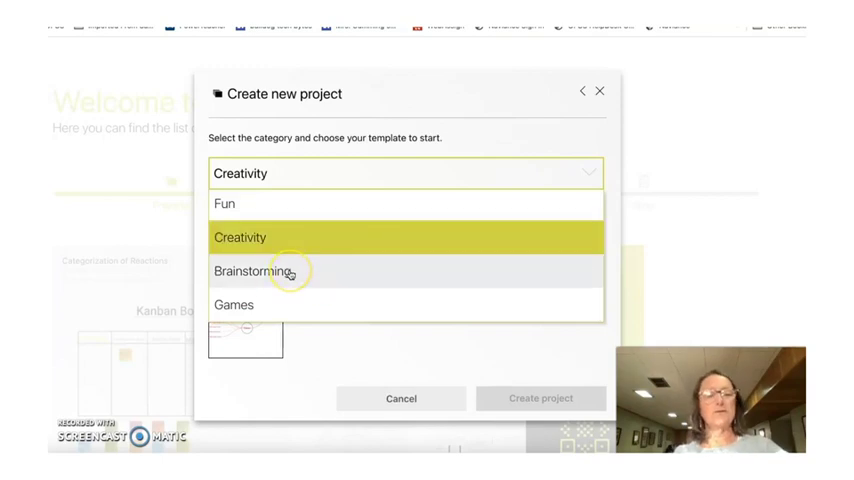
Browse Brainstorming templates like SCAMPER and Start Stop Continue Retrospective, then reopen categories
{"action": "left_click", "coordinate": [258, 271]}
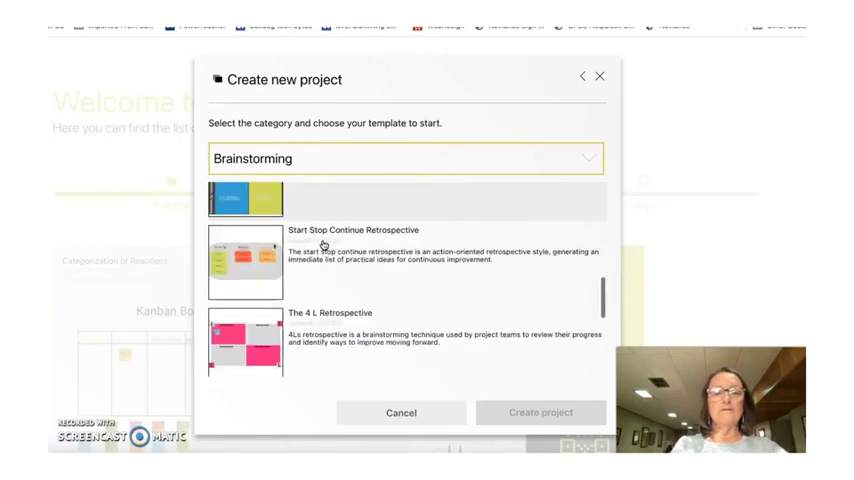
{"action": "scroll", "scroll_direction": "down", "scroll_amount": 3}
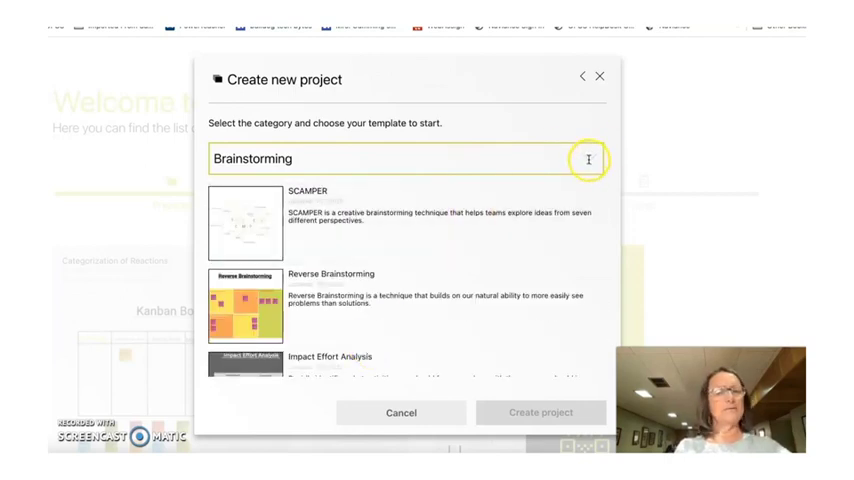
{"action": "left_click", "coordinate": [405, 158]}
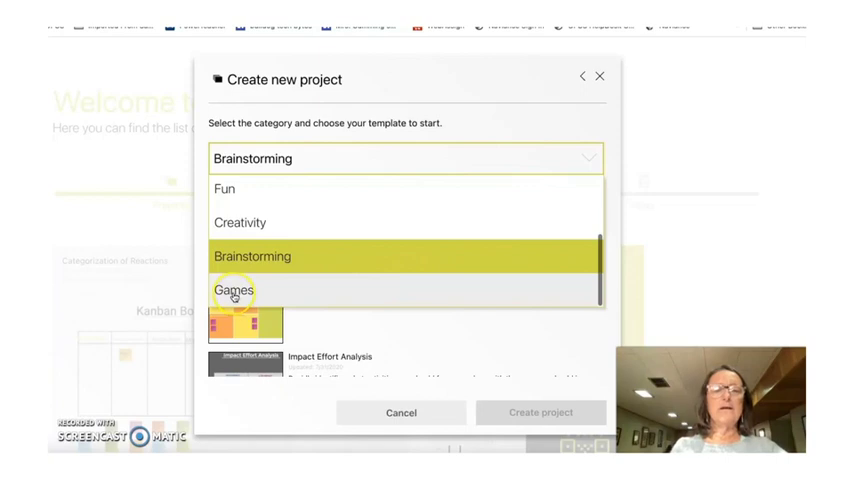
Show the Games templates and scroll through Three wishes and Find 10 things in common
{"action": "left_click", "coordinate": [235, 290]}
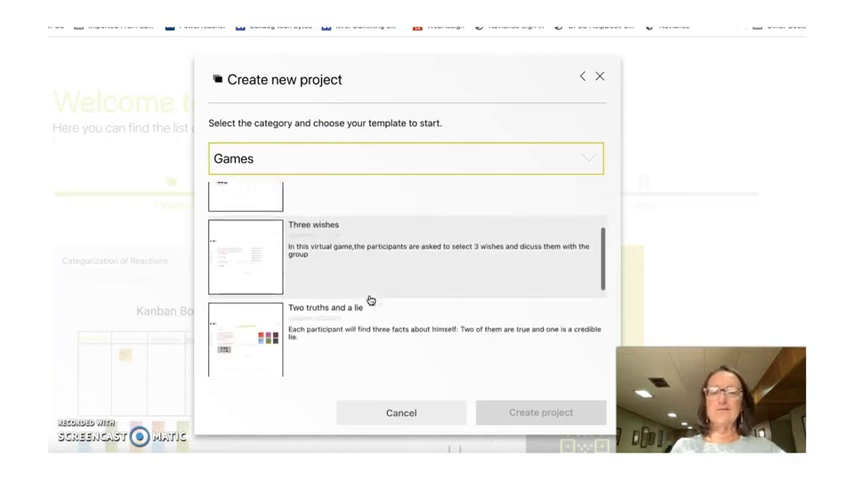
{"action": "scroll", "scroll_direction": "down", "scroll_amount": 3}
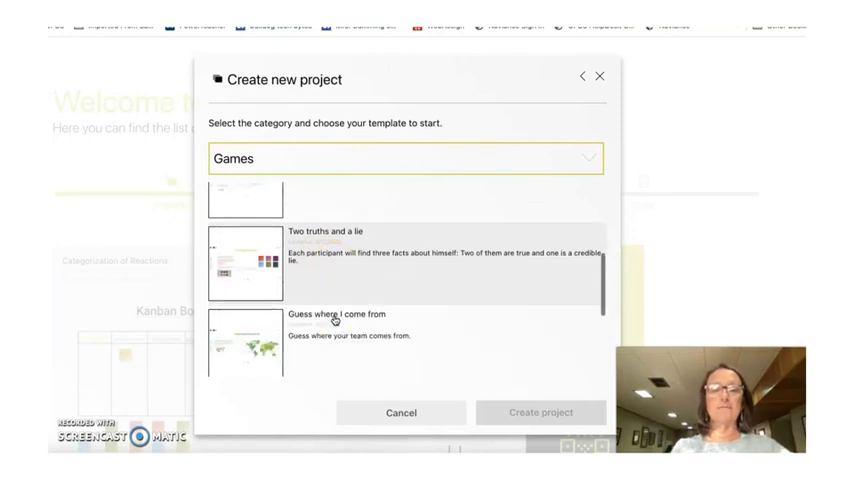
{"action": "scroll", "scroll_direction": "down", "scroll_amount": 3}
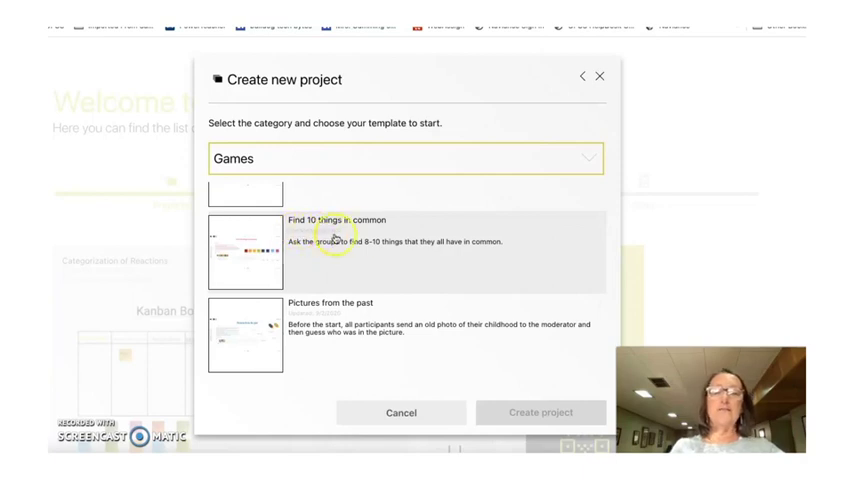
{"action": "mouse_move", "coordinate": [290, 252]}
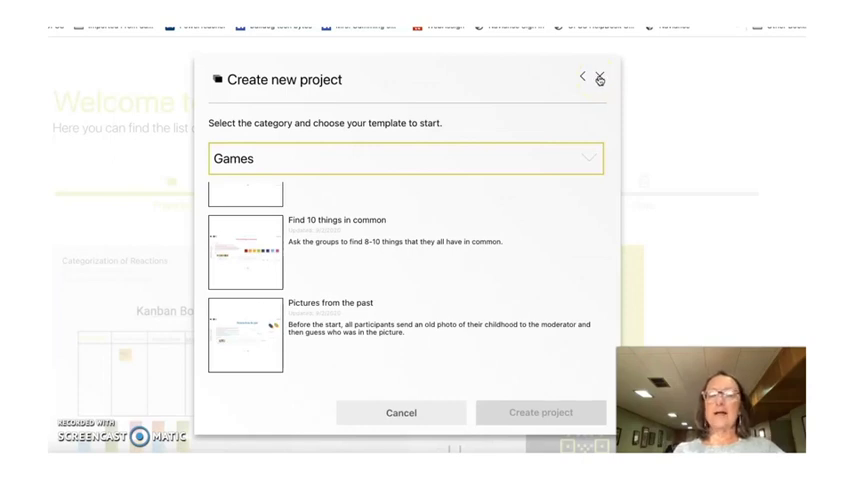
Close the new-project dialog without creating anything and open the Chemical Nomenclature board
{"action": "left_click", "coordinate": [599, 77]}
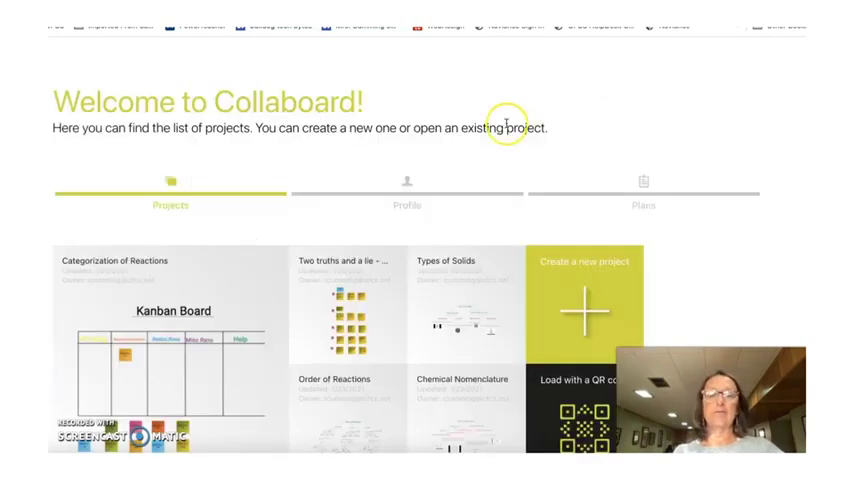
{"action": "scroll", "scroll_direction": "down", "scroll_amount": 3}
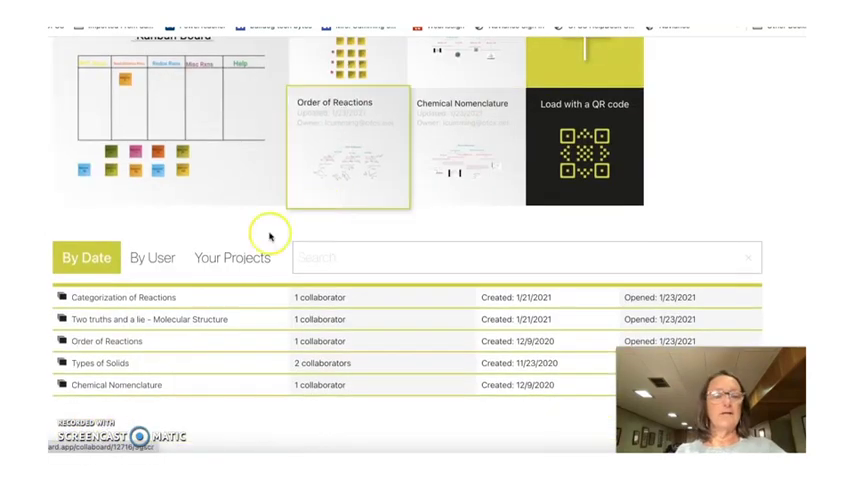
{"action": "mouse_move", "coordinate": [172, 330]}
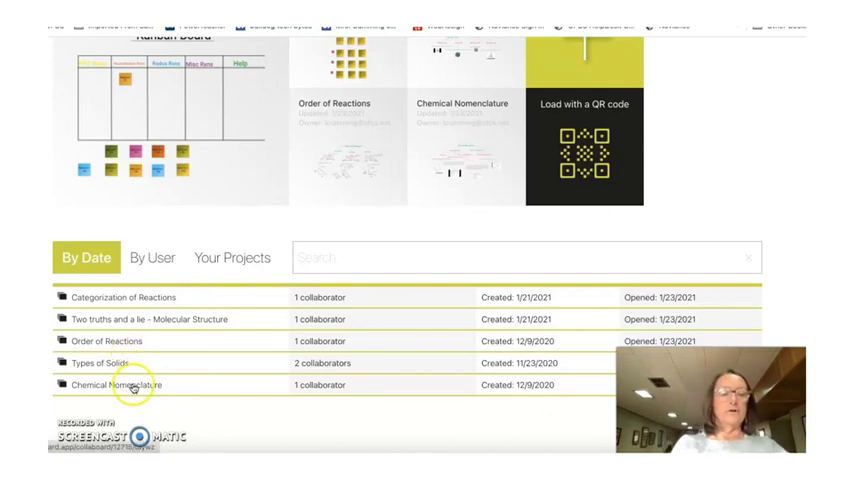
{"action": "left_click", "coordinate": [115, 385]}
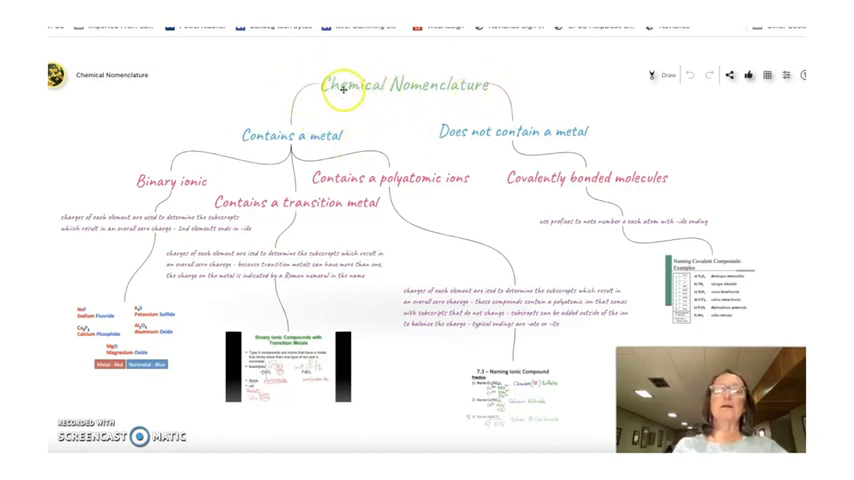
{"action": "left_click", "coordinate": [404, 85]}
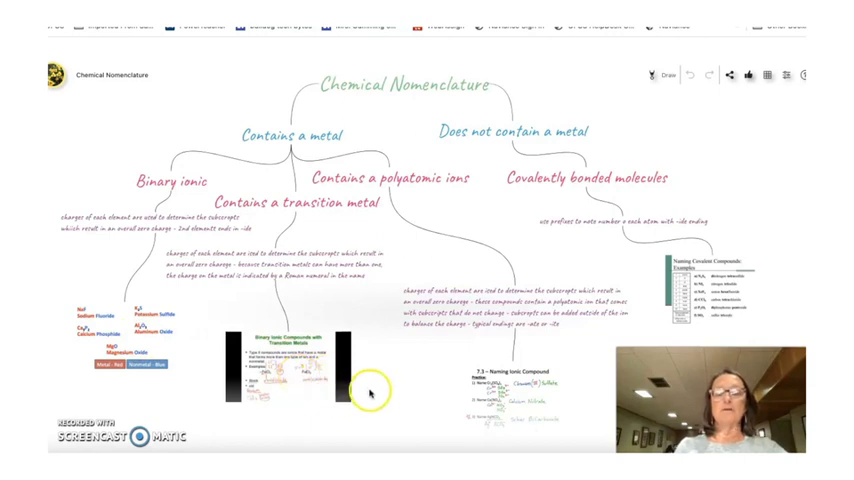
{"action": "mouse_move", "coordinate": [520, 406]}
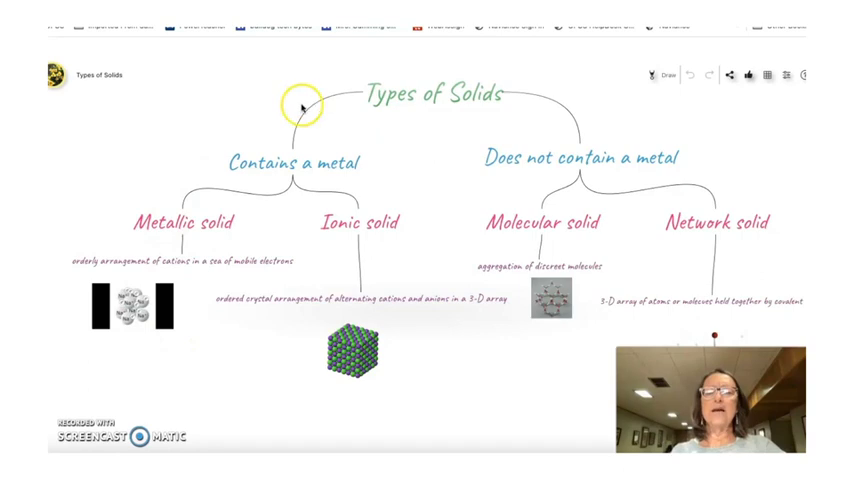
{"action": "mouse_move", "coordinate": [420, 133]}
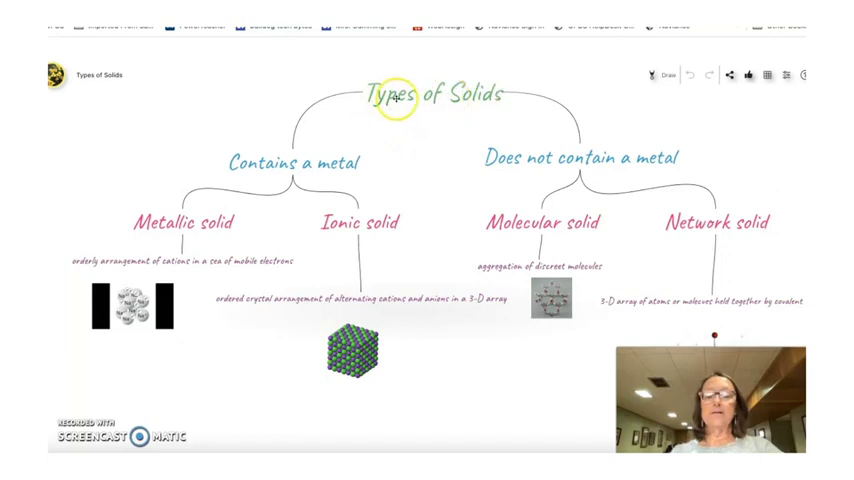
{"action": "mouse_move", "coordinate": [332, 170]}
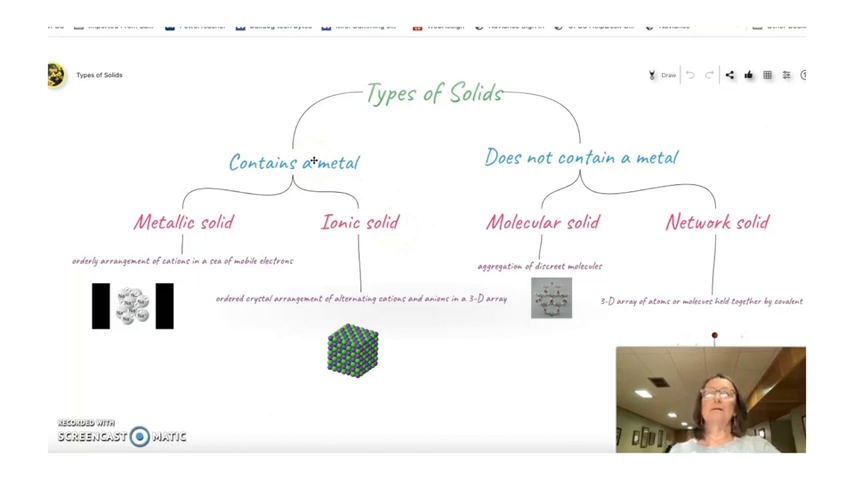
{"action": "mouse_move", "coordinate": [388, 176]}
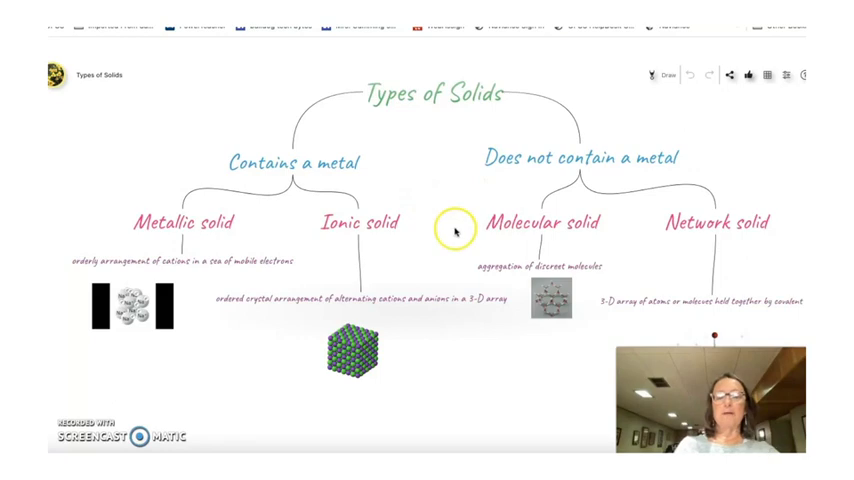
{"action": "mouse_move", "coordinate": [473, 380]}
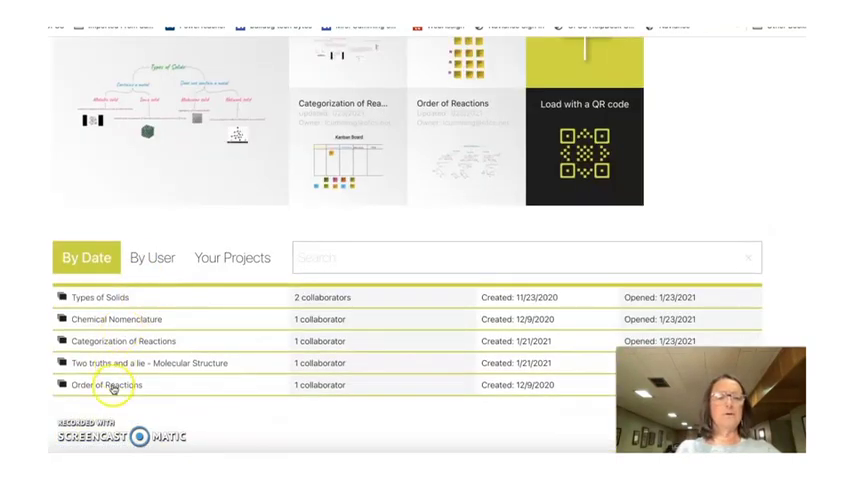
{"action": "left_click", "coordinate": [104, 385]}
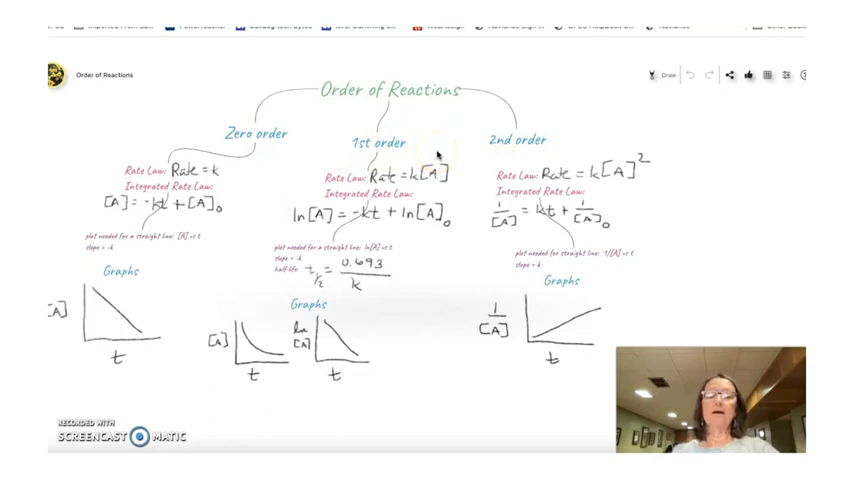
{"action": "mouse_move", "coordinate": [415, 300]}
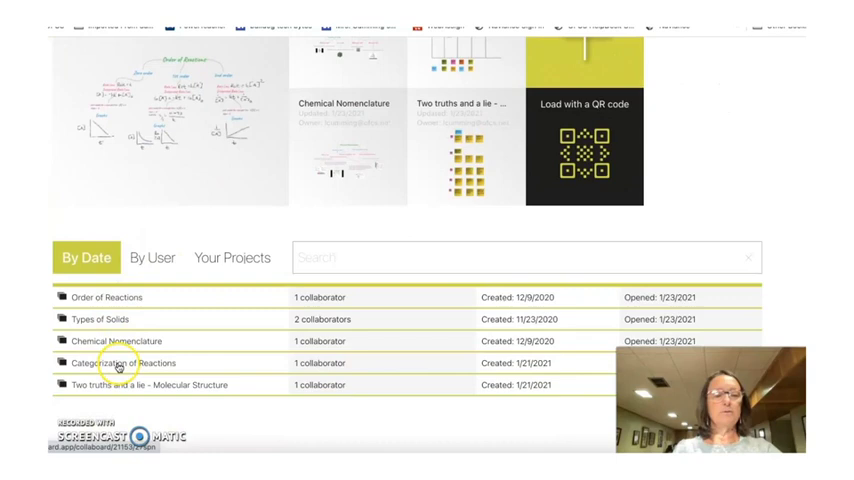
{"action": "mouse_move", "coordinate": [117, 363]}
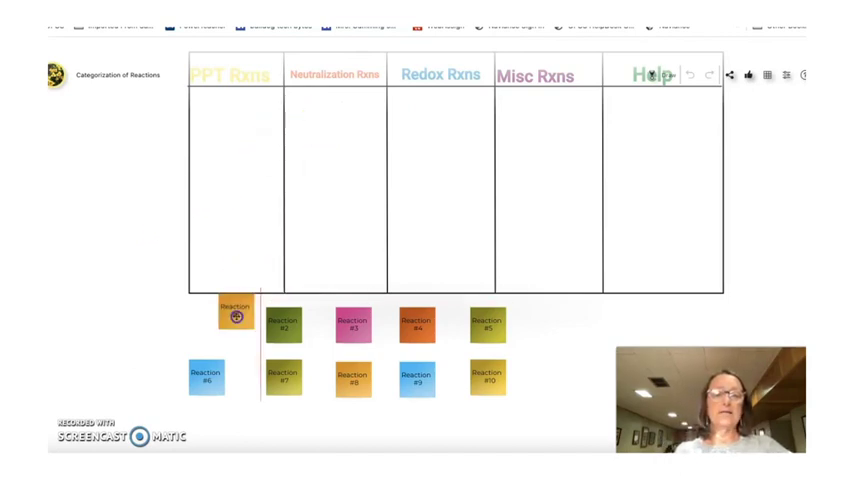
{"action": "left_click", "coordinate": [233, 315]}
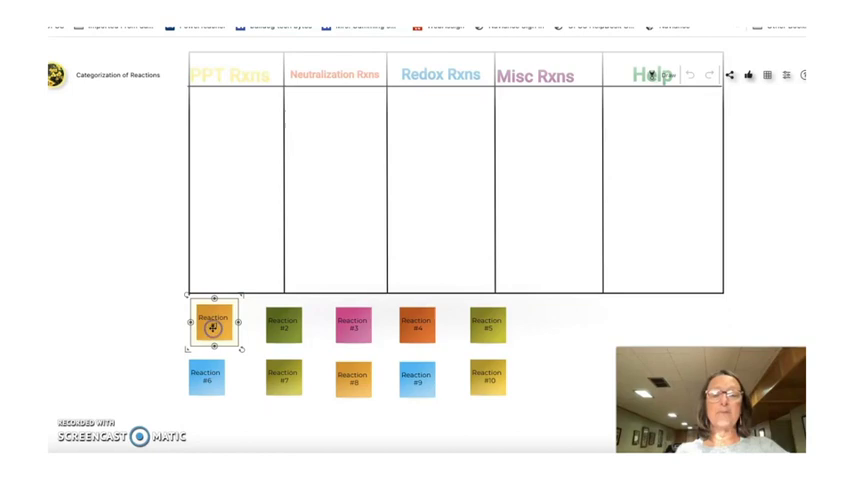
{"action": "left_click", "coordinate": [214, 323]}
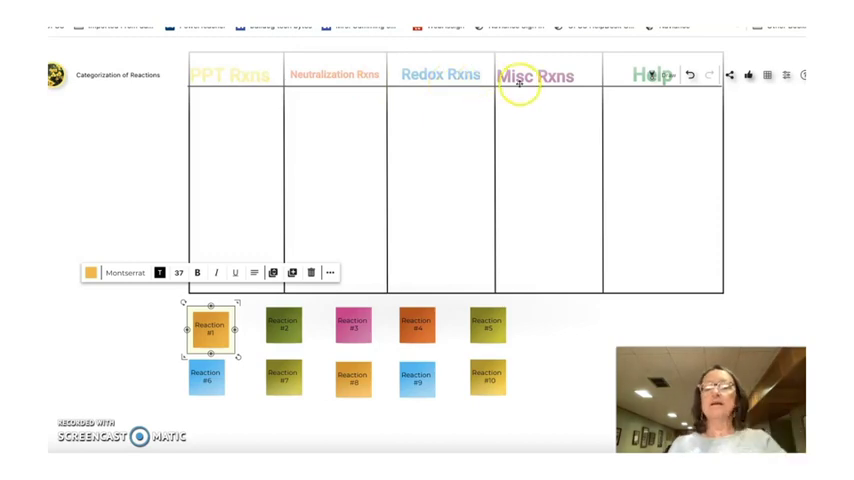
{"action": "mouse_move", "coordinate": [605, 110]}
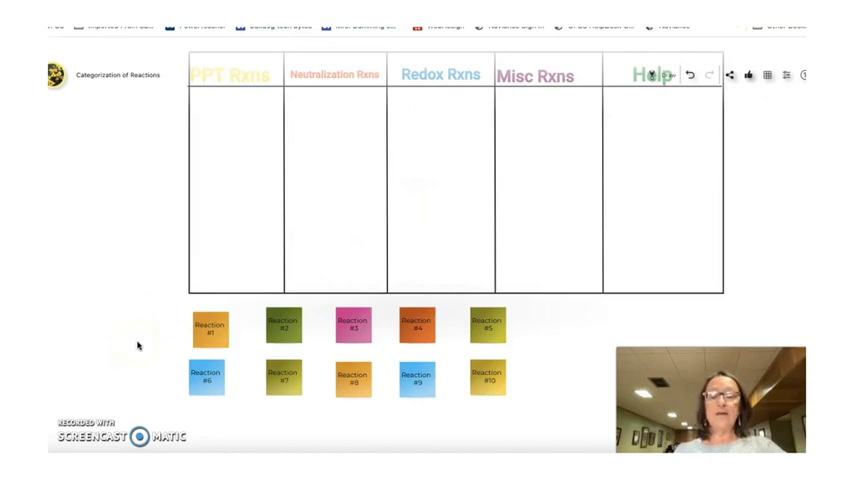
{"action": "left_click", "coordinate": [205, 330]}
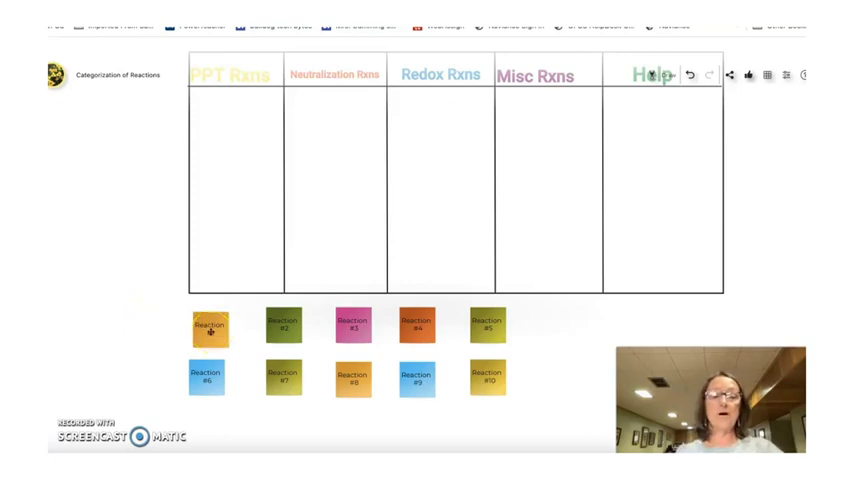
{"action": "left_click", "coordinate": [207, 328]}
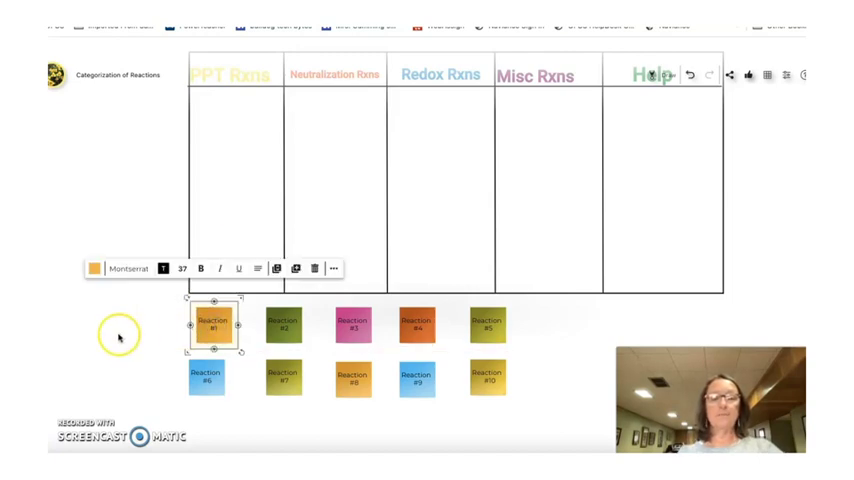
{"action": "left_click", "coordinate": [118, 336]}
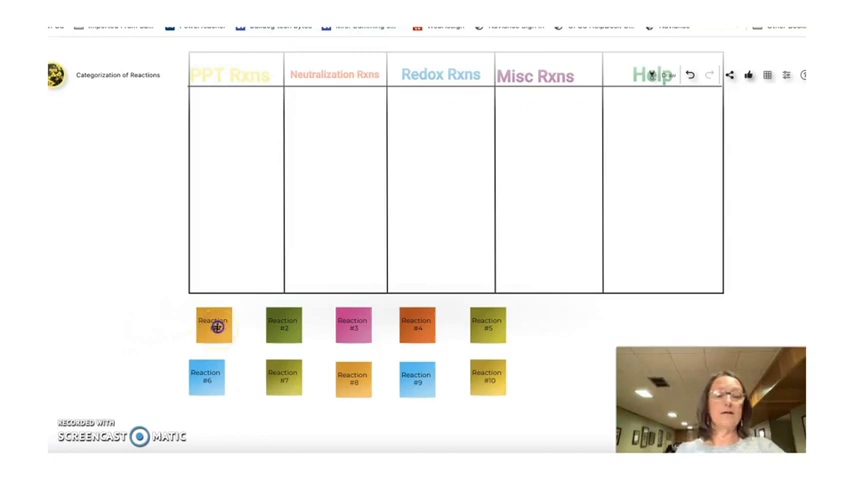
Move Reaction #1 to the top of the Neutralization Rxns column
{"action": "left_click_drag", "start_coordinate": [213, 323], "coordinate": [330, 147]}
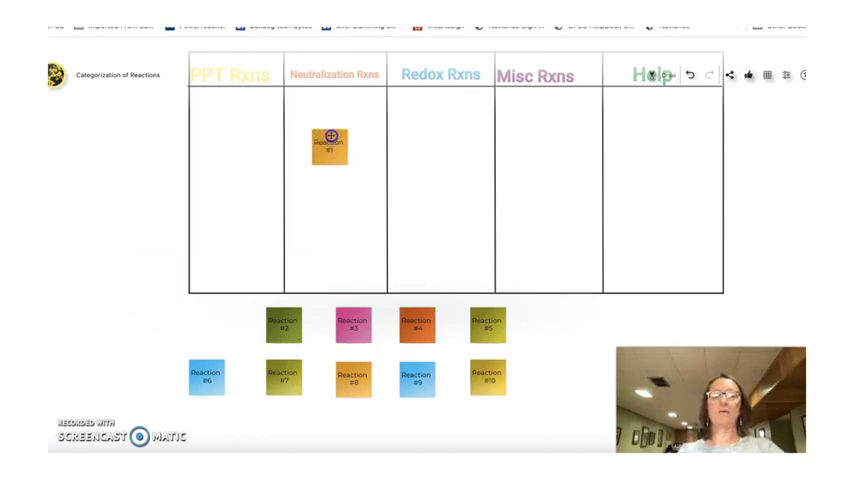
{"action": "left_click", "coordinate": [328, 142]}
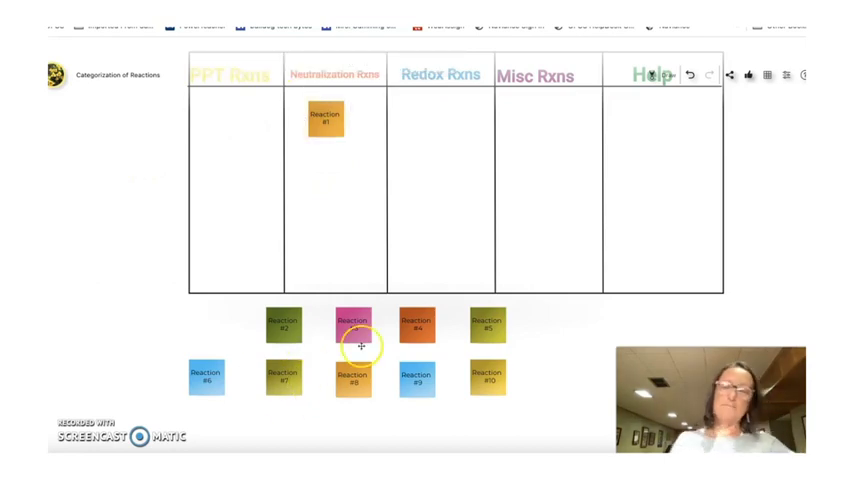
{"action": "mouse_move", "coordinate": [663, 242]}
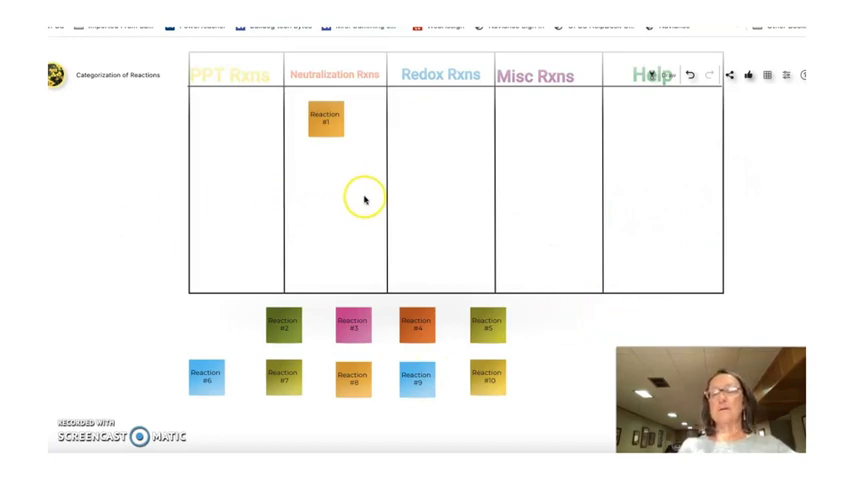
{"action": "mouse_move", "coordinate": [128, 170]}
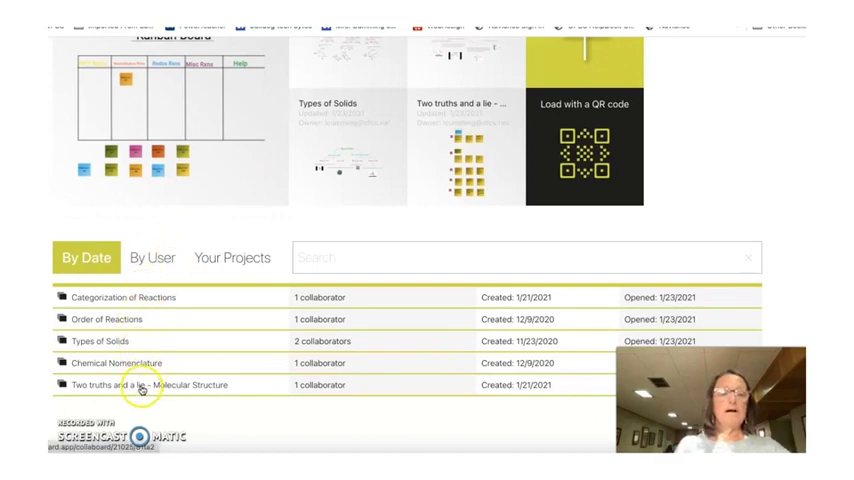
Open the 'Two truths and a lie – Molecular Structure' board from the board list
{"action": "left_click", "coordinate": [140, 385]}
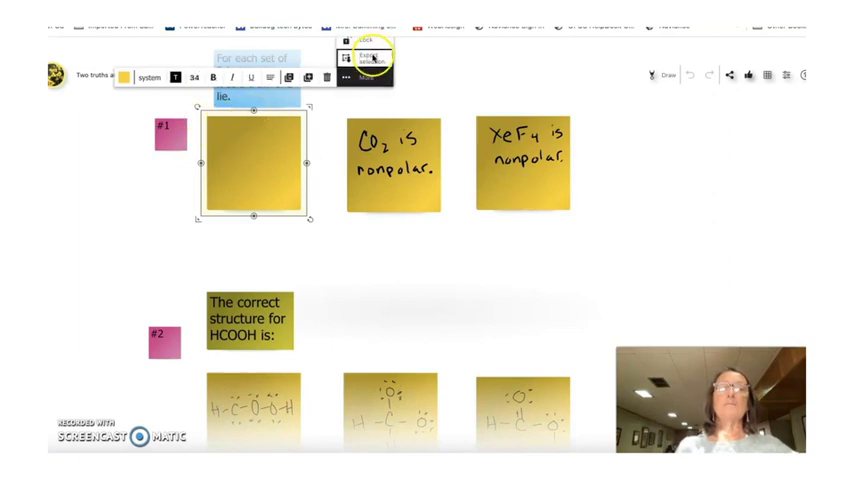
Enter 'CH2F2 is nonpolar.' and show extra options for the middle HCOOH structure note
{"action": "type", "text": "CH2F2 is nonpolar."}
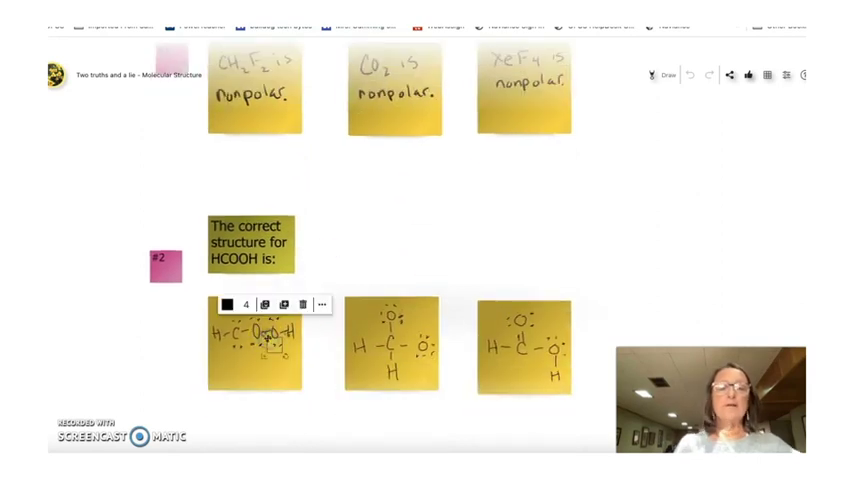
{"action": "left_click", "coordinate": [320, 304]}
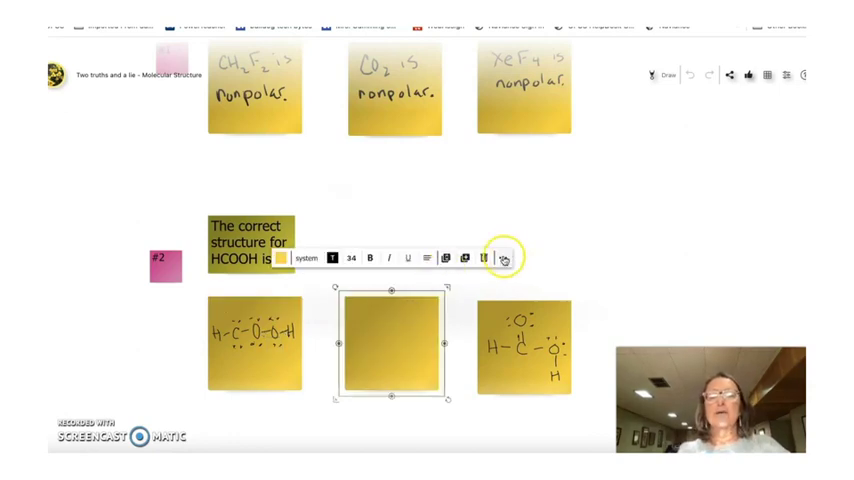
{"action": "left_click", "coordinate": [480, 258]}
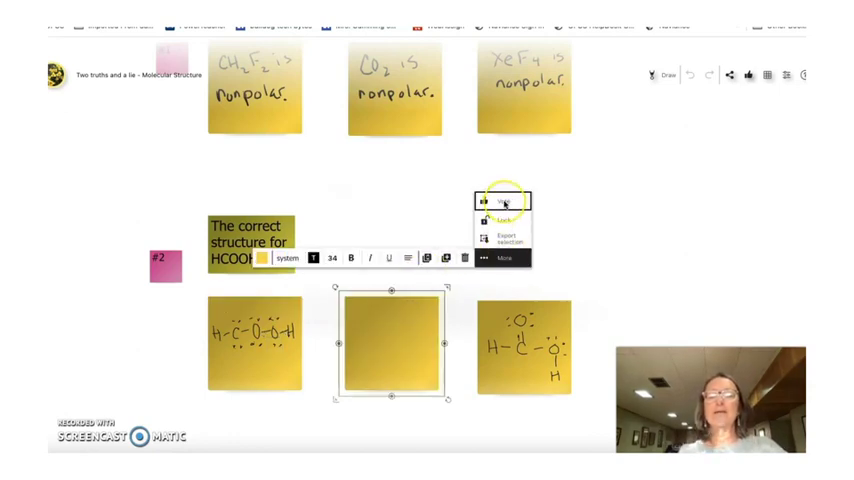